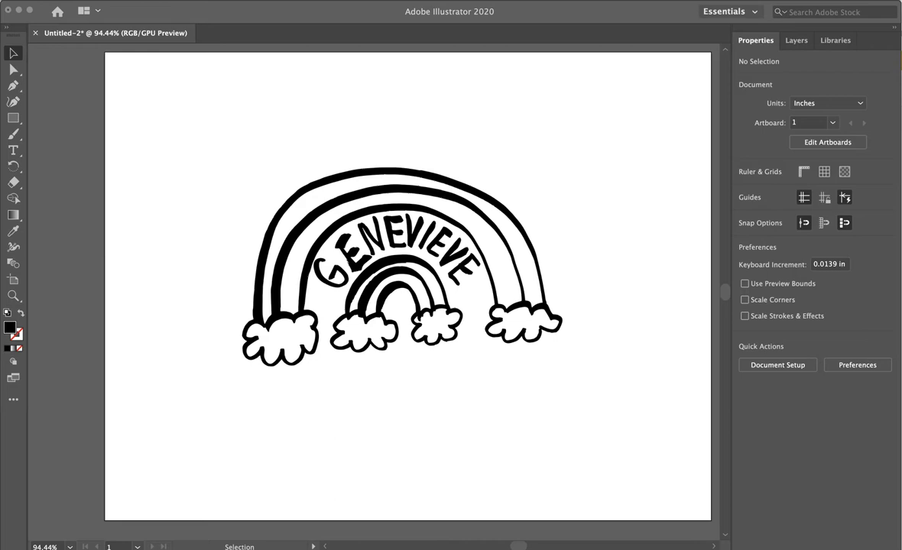
pyautogui.moveTo(700, 302)
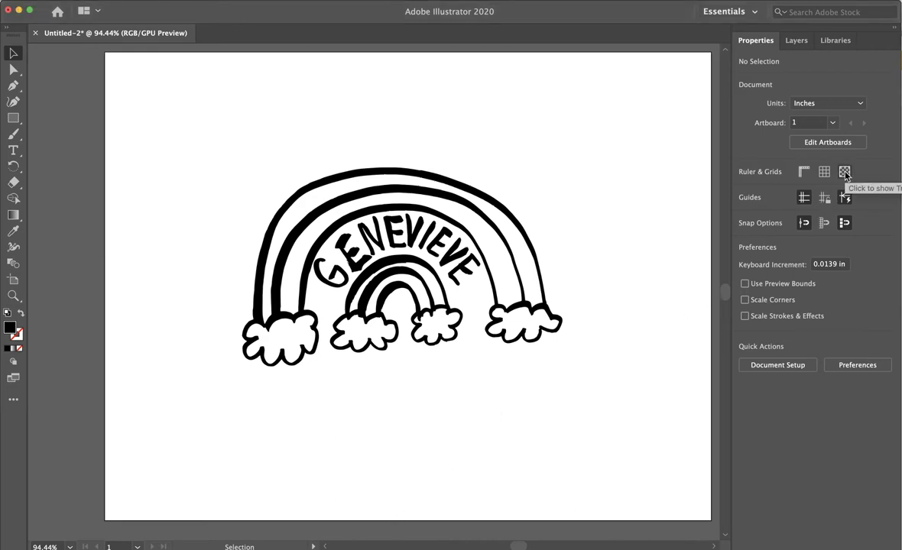
# Select the Rectangle Tool (M) from the basic shape tools flyout.
pyautogui.click(845, 171)
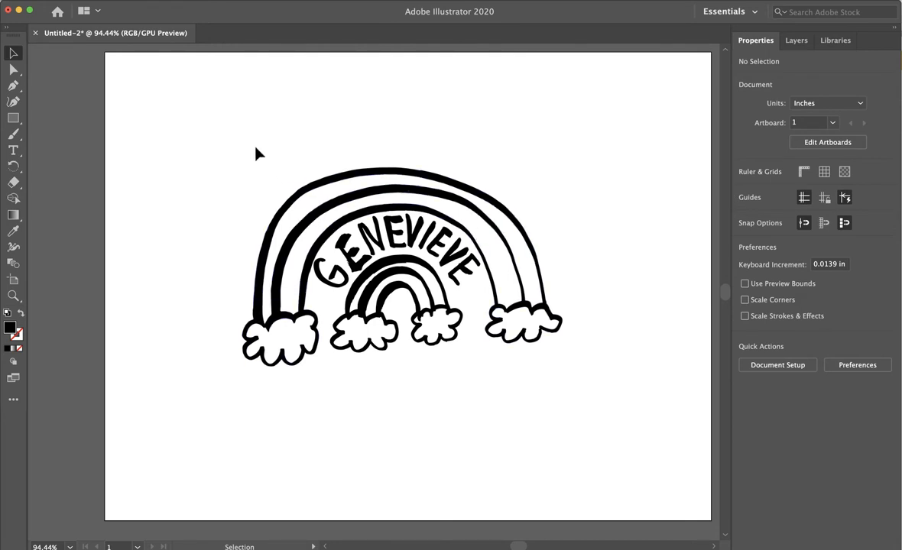
pyautogui.moveTo(58, 188)
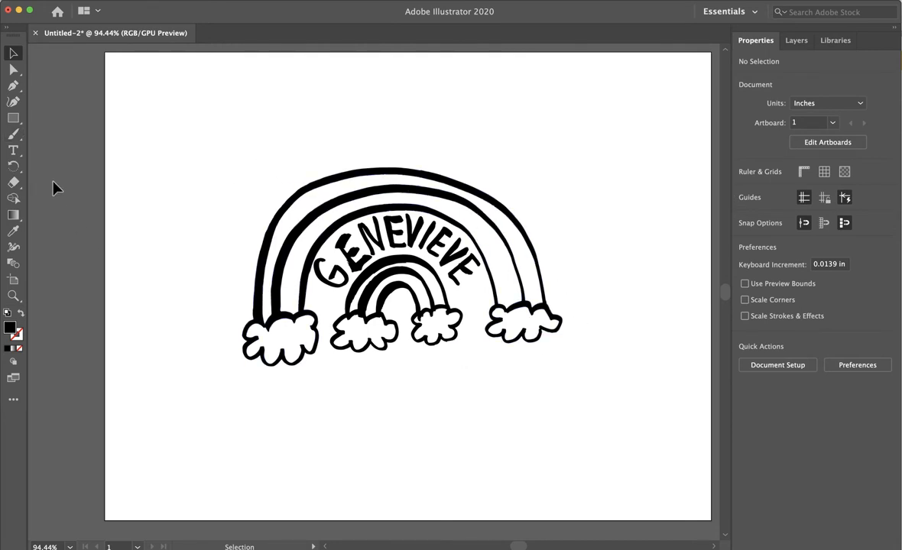
pyautogui.moveTo(14, 118)
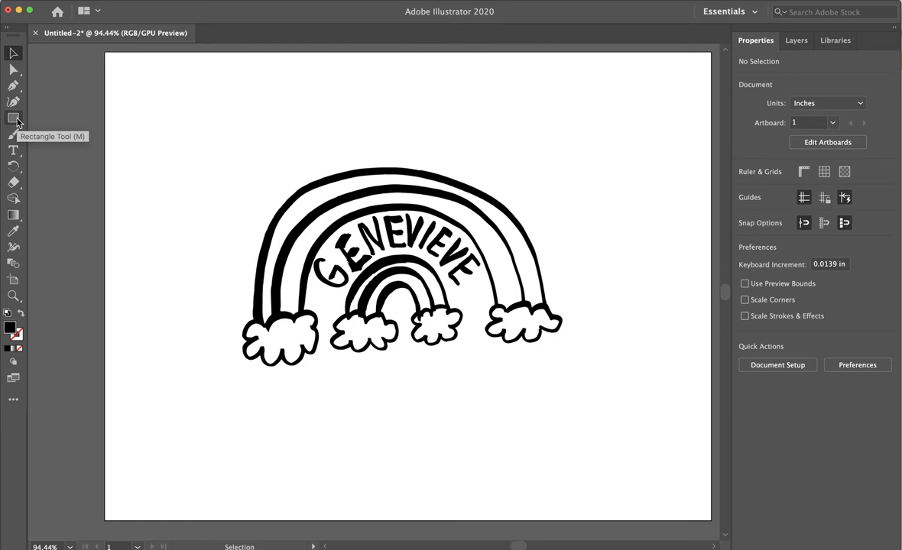
pyautogui.click(13, 117)
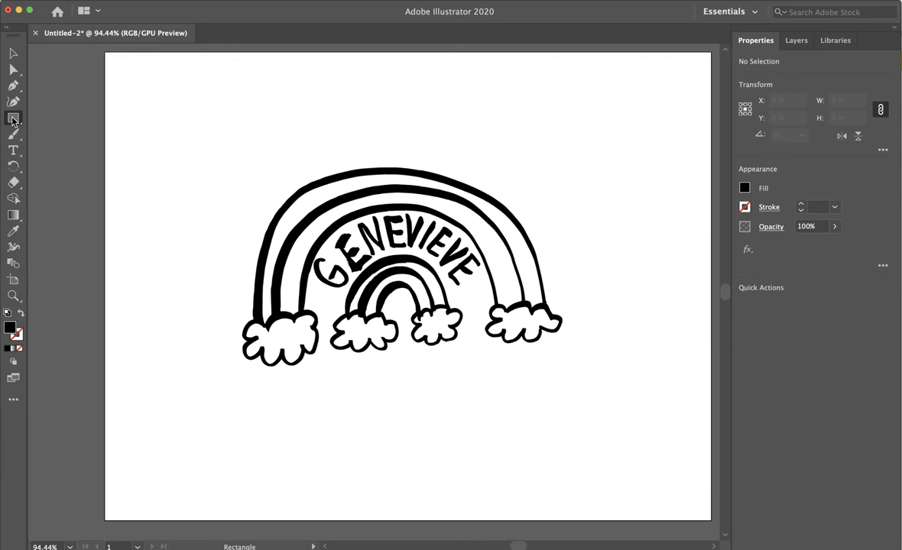
pyautogui.moveTo(17, 127)
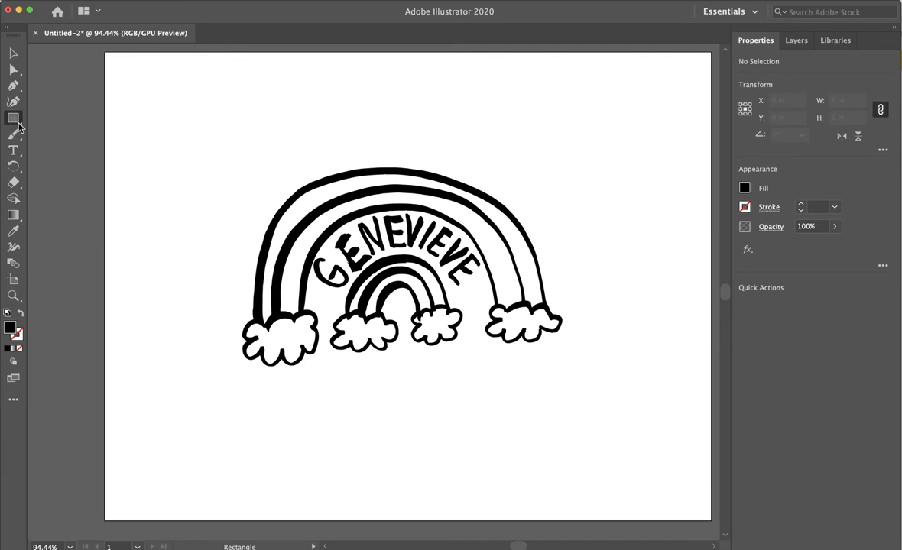
pyautogui.click(13, 118)
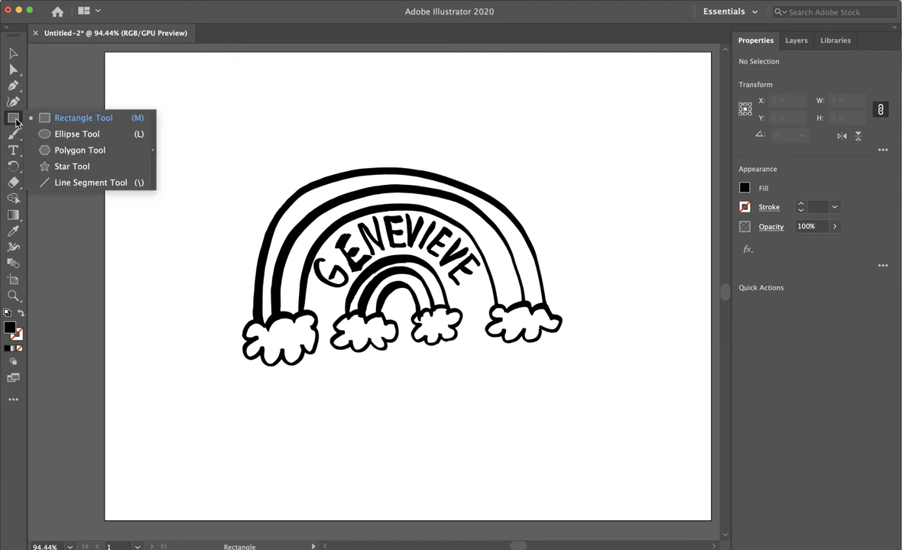
pyautogui.moveTo(72, 166)
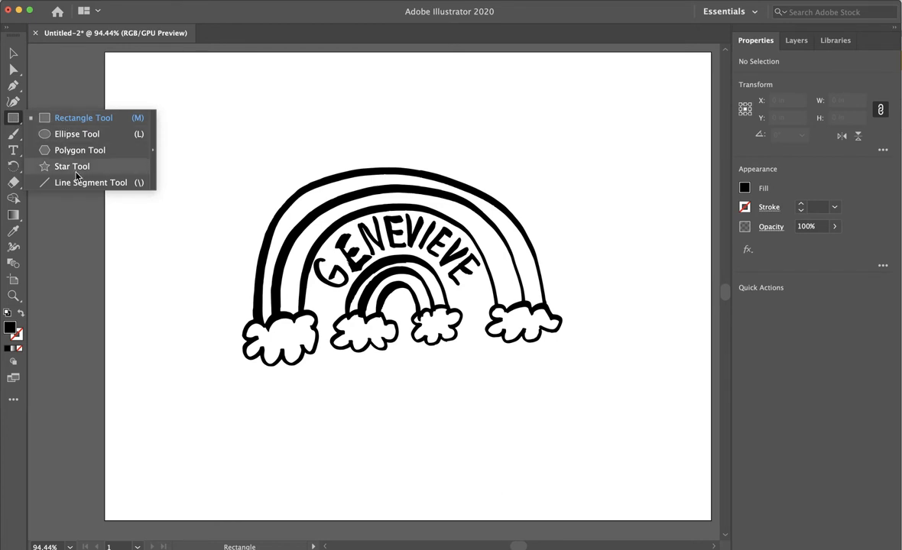
pyautogui.moveTo(82, 170)
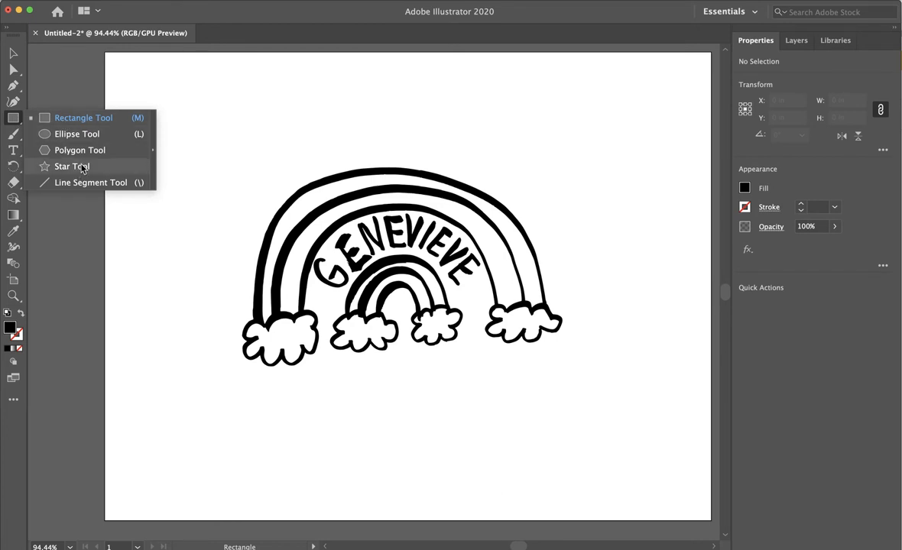
pyautogui.moveTo(82, 118)
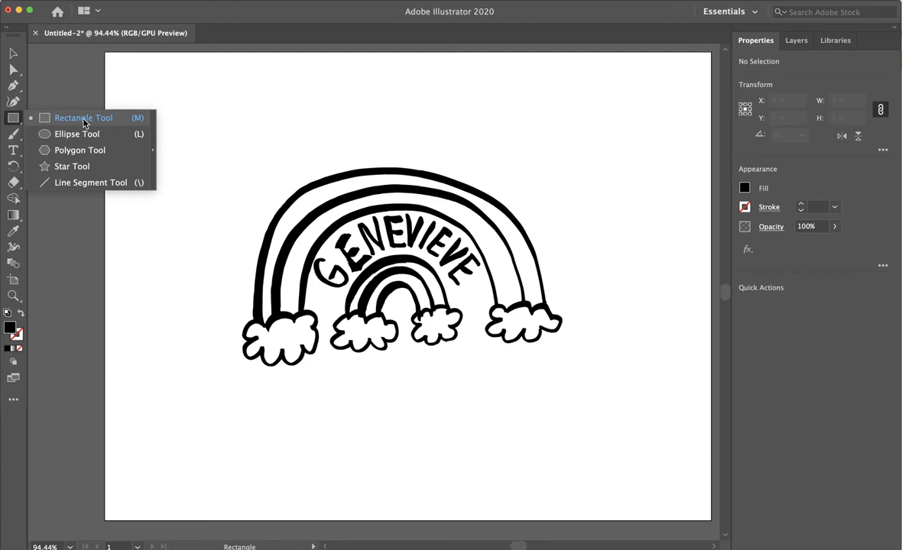
pyautogui.moveTo(67, 178)
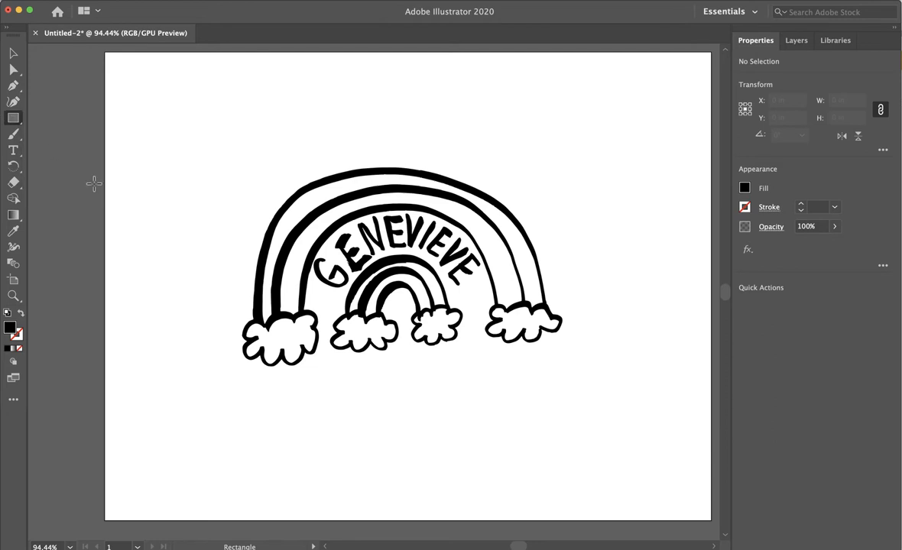
pyautogui.moveTo(224, 152)
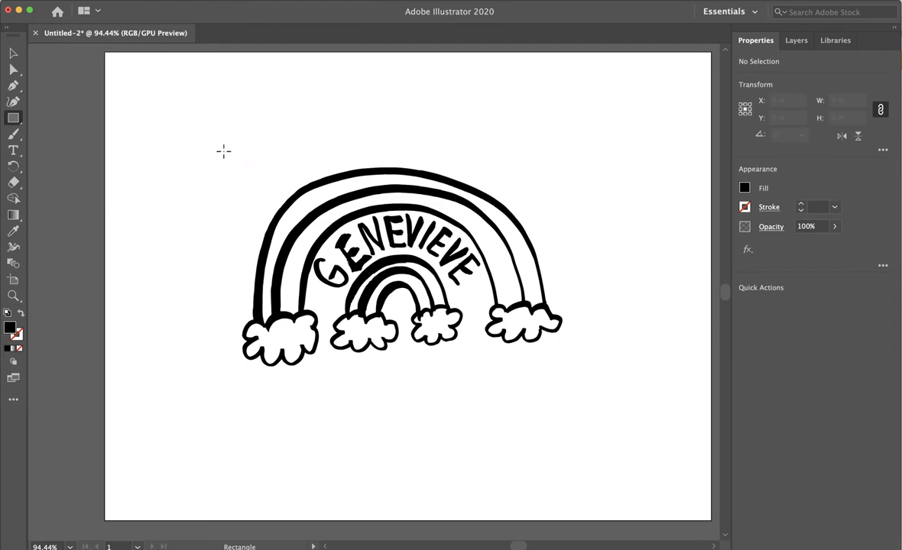
# Draw a rectangle around the GENEVIEVE doodle, adjust its corner, and fill it red.
pyautogui.moveTo(224, 154); pyautogui.dragTo(578, 377)
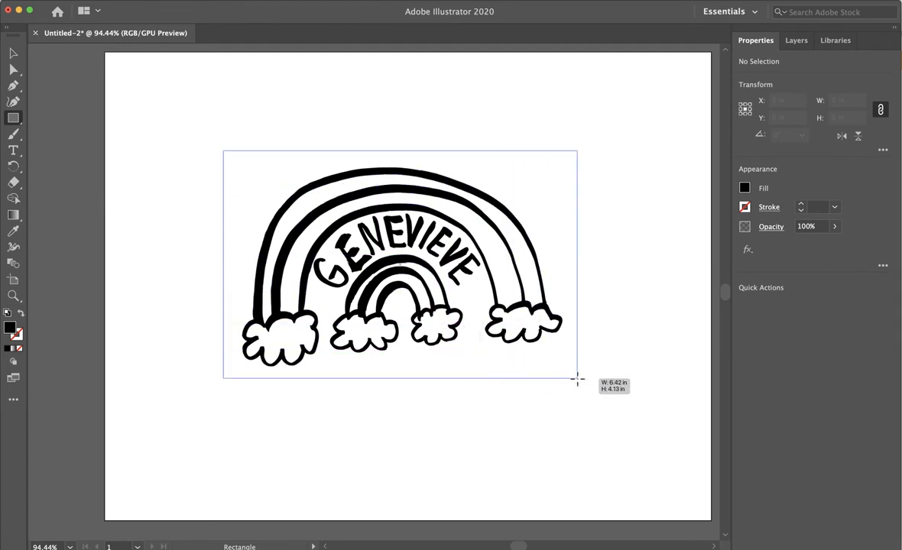
pyautogui.moveTo(224, 151); pyautogui.dragTo(576, 379)
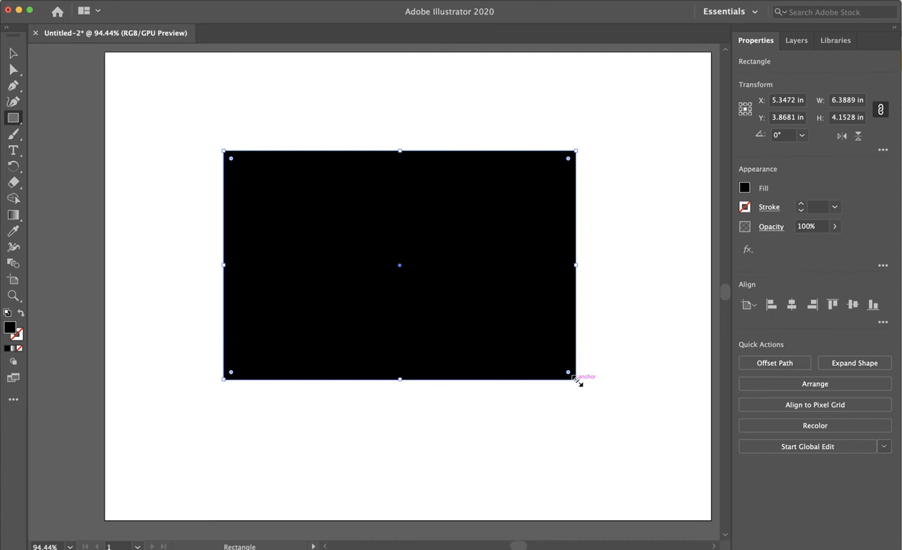
pyautogui.moveTo(739, 182)
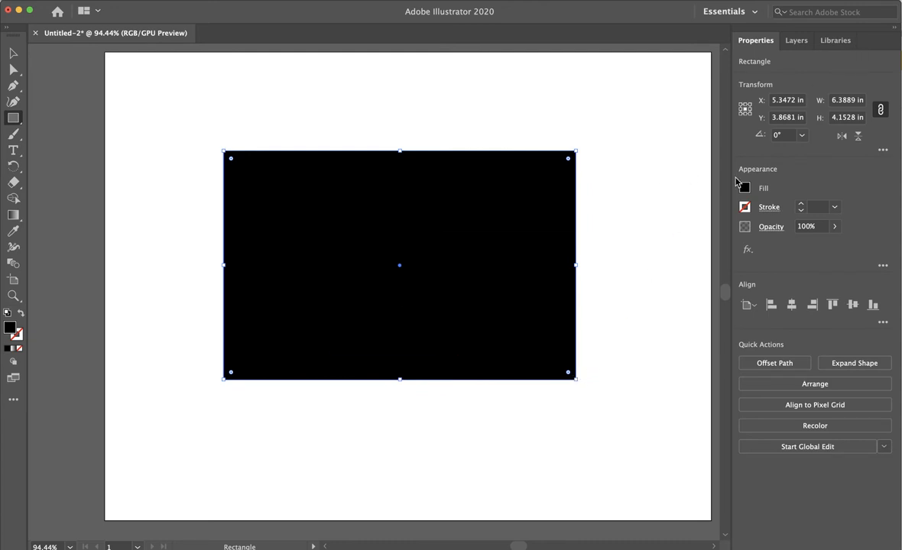
pyautogui.click(744, 188)
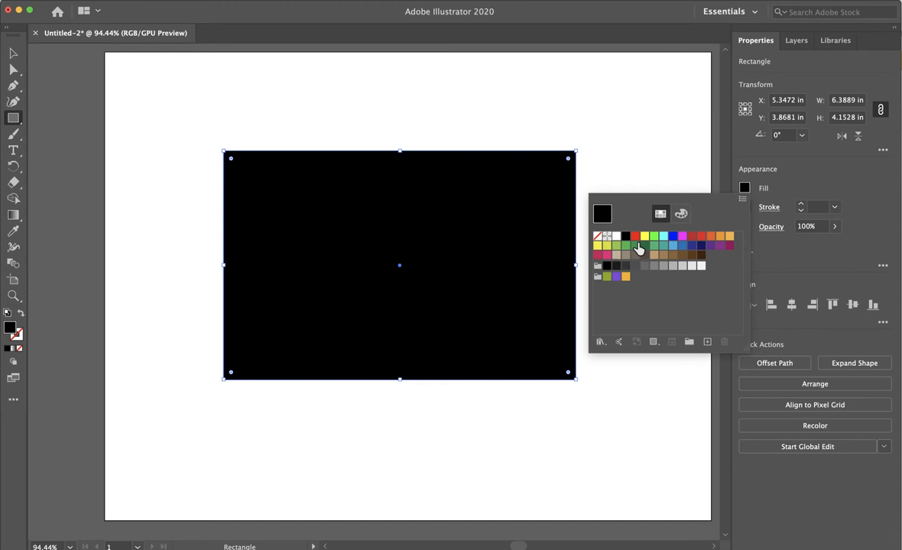
pyautogui.click(635, 236)
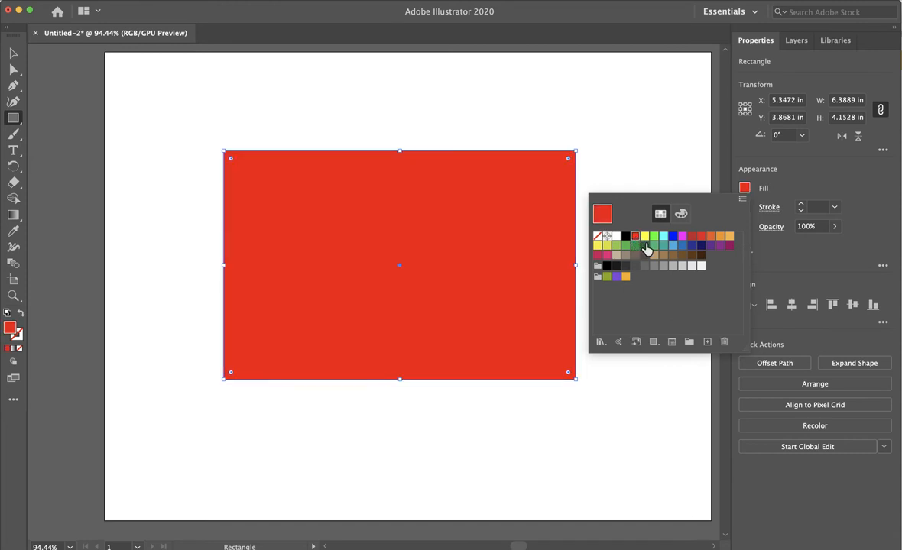
pyautogui.moveTo(419, 166)
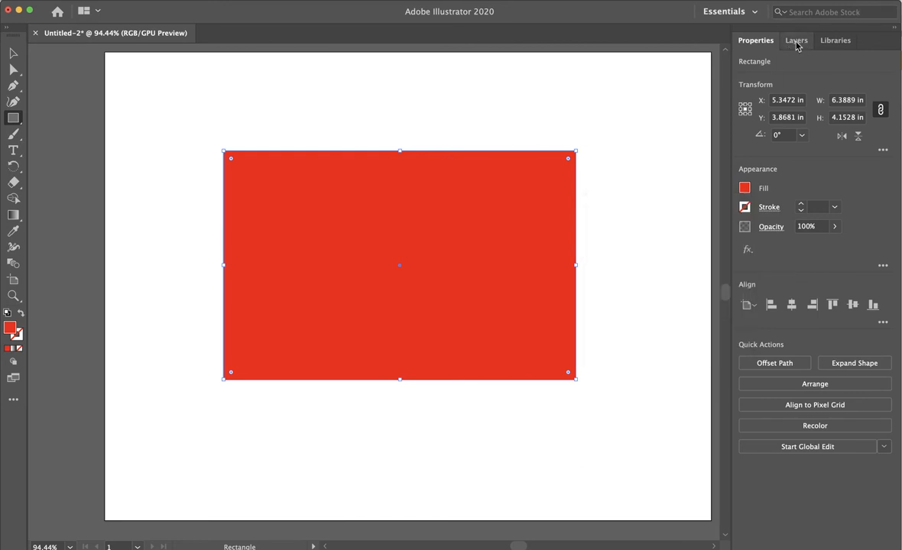
# In Layer 1, move the <Rectangle> beneath the doodle <Group>.
pyautogui.click(796, 40)
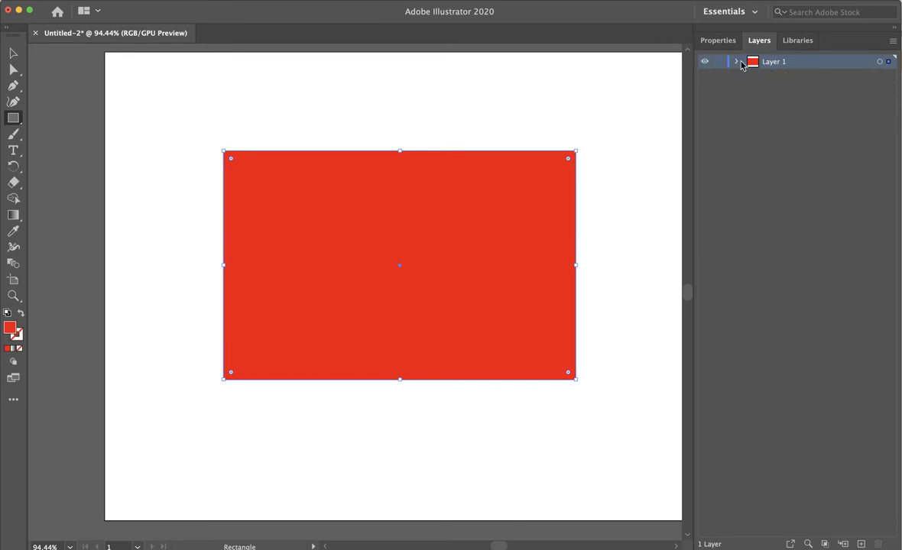
pyautogui.click(737, 62)
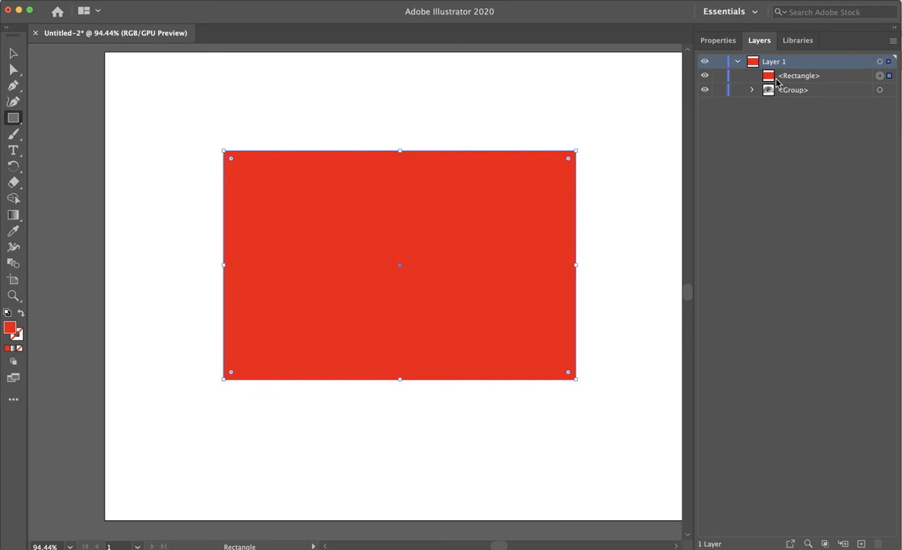
pyautogui.click(799, 75)
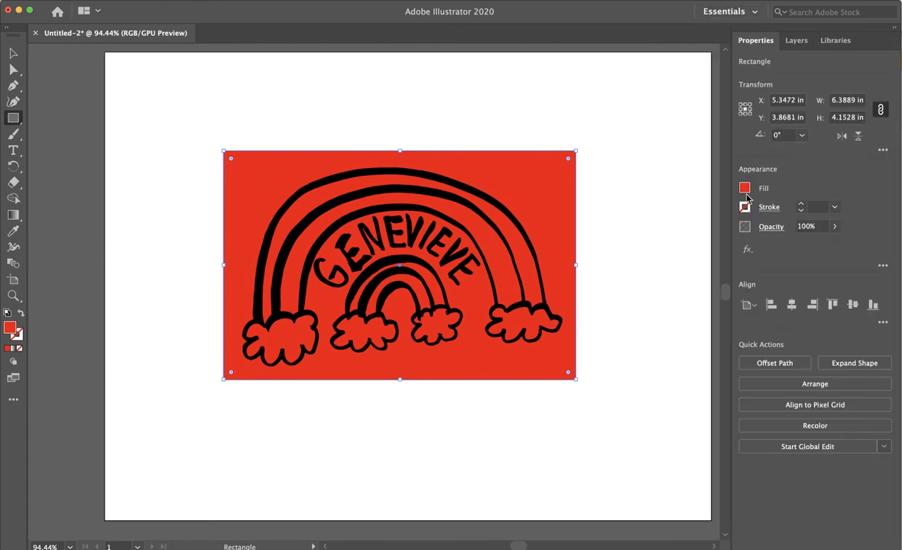
# Set the rectangle's fill to None and bring up its stroke colour choices.
pyautogui.click(745, 188)
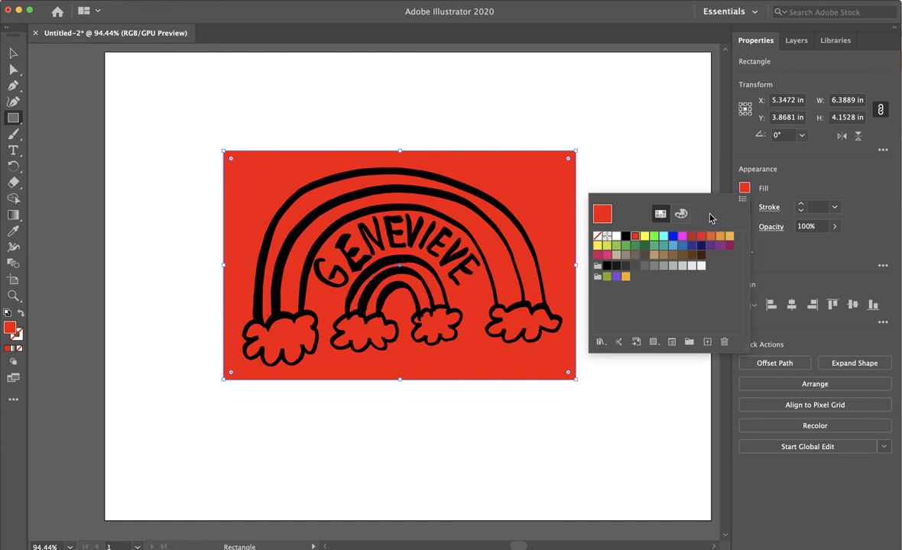
pyautogui.click(600, 236)
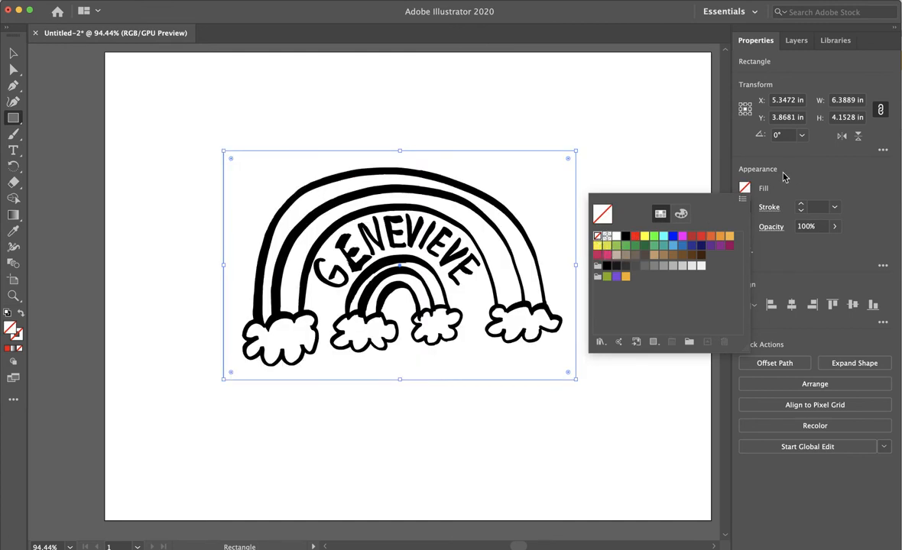
pyautogui.click(744, 207)
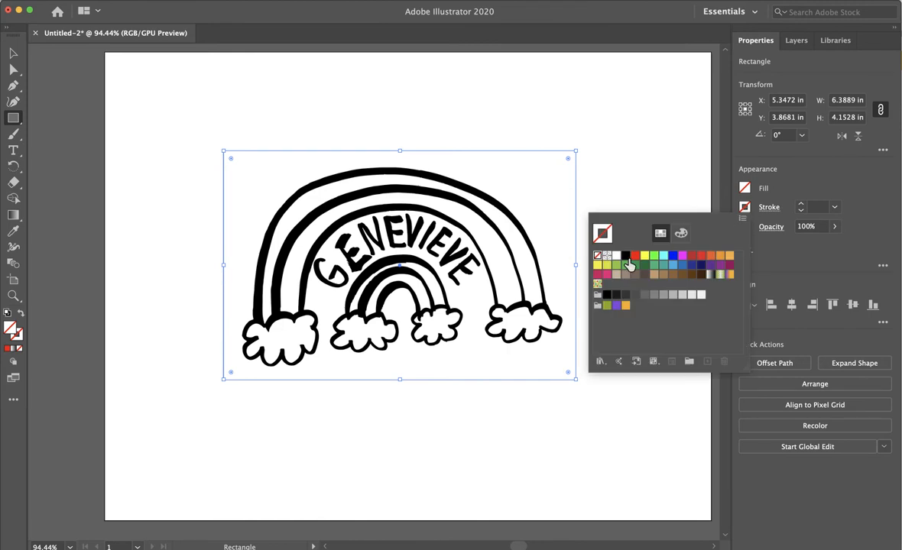
pyautogui.moveTo(625, 265)
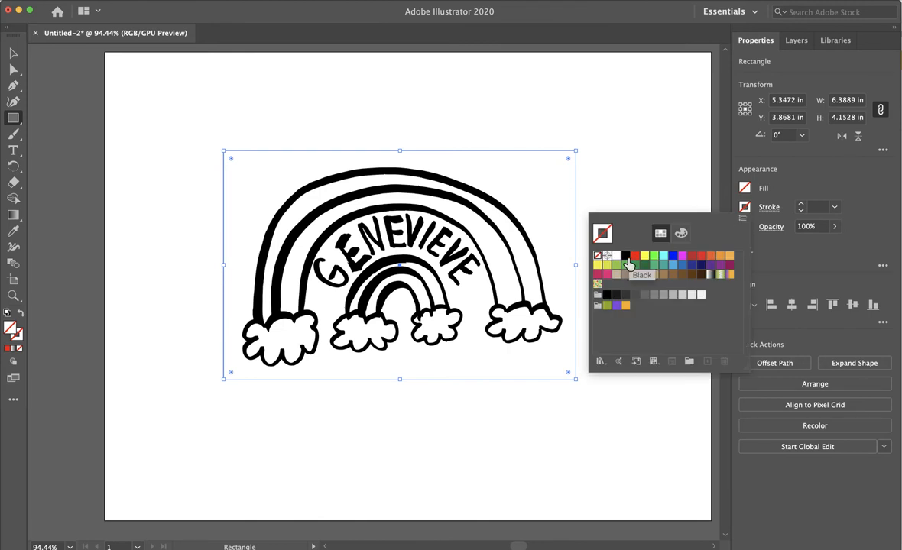
pyautogui.moveTo(635, 256)
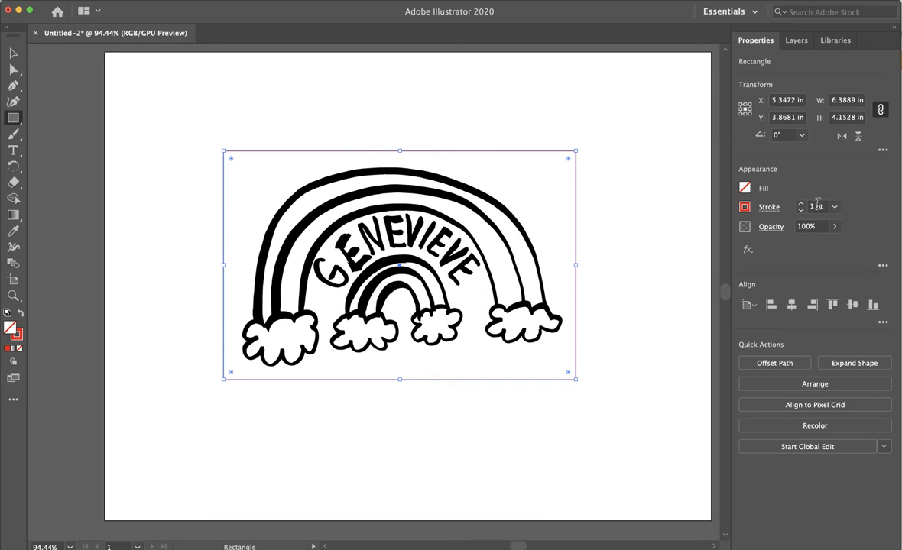
# Enter .001 pt as the rectangle's stroke weight.
pyautogui.click(817, 207)
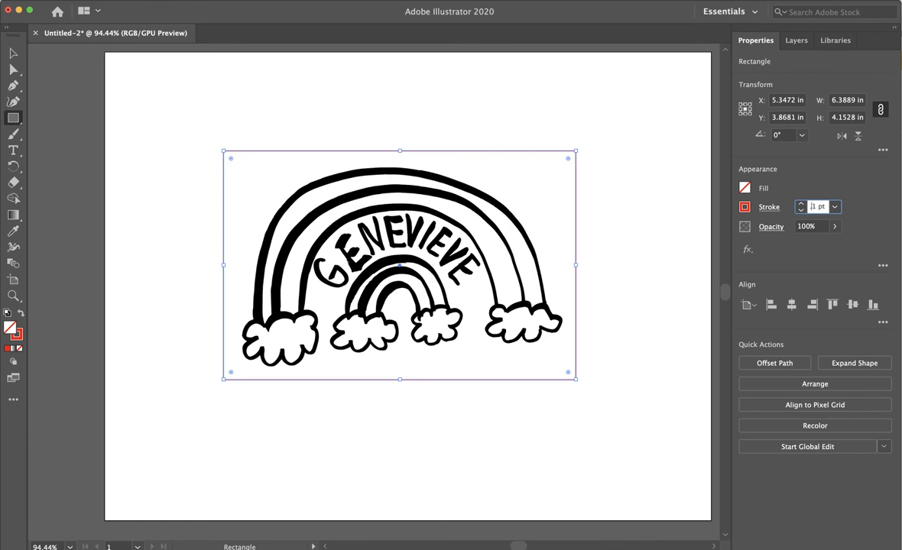
pyautogui.write('.001')
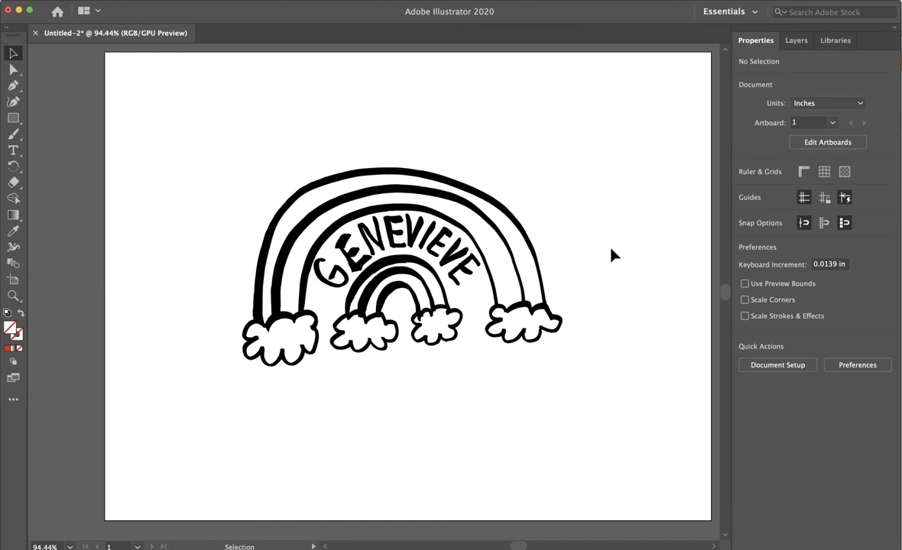
pyautogui.moveTo(574, 246)
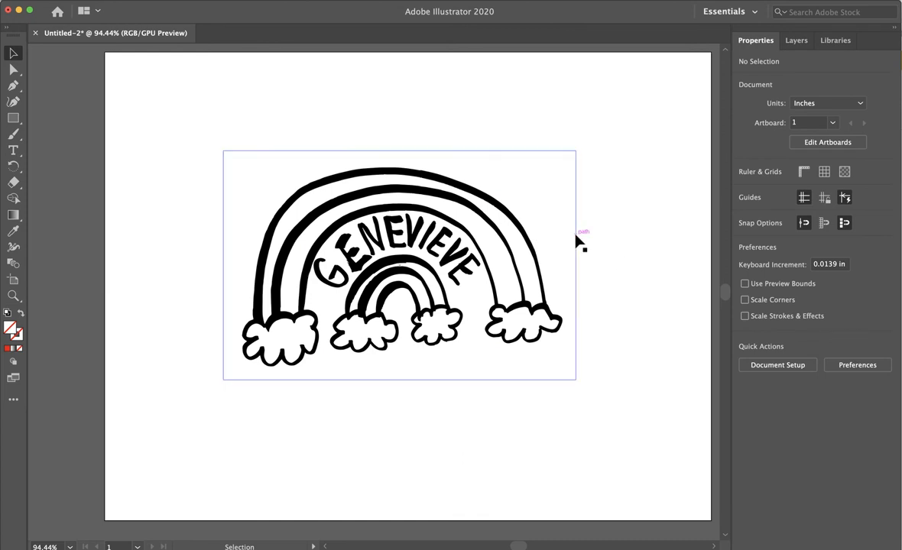
pyautogui.click(400, 265)
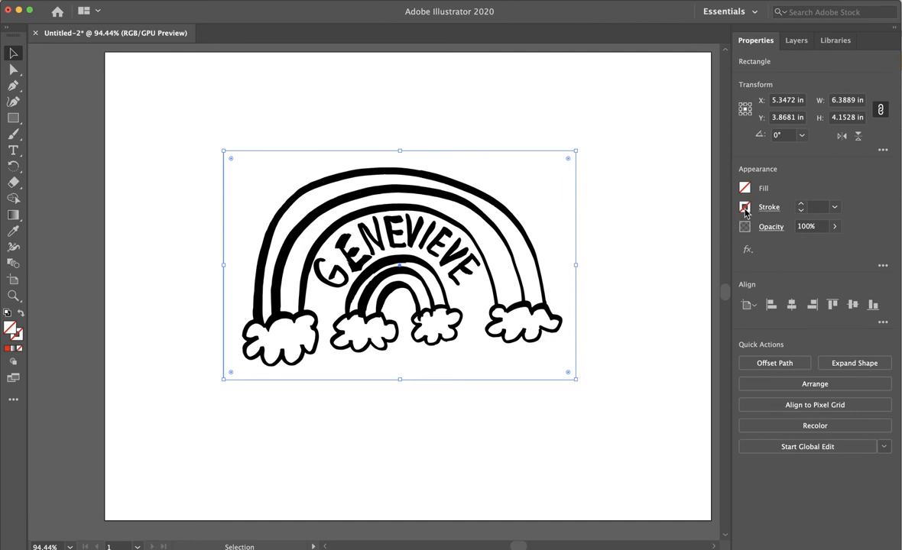
pyautogui.click(745, 207)
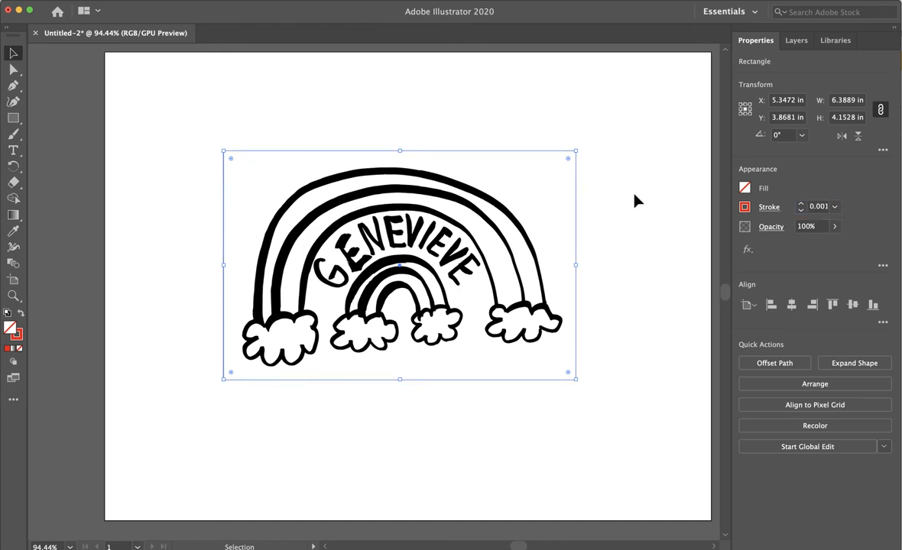
pyautogui.click(638, 201)
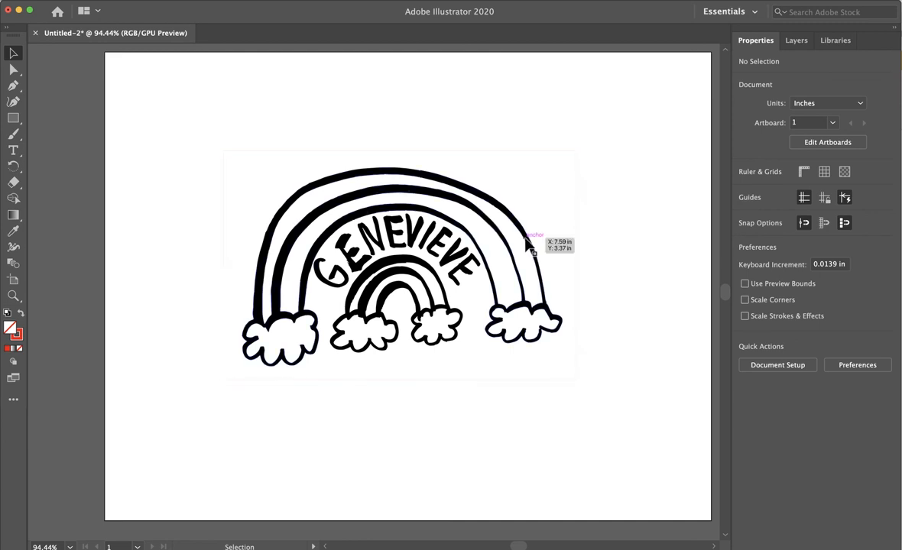
pyautogui.moveTo(581, 292)
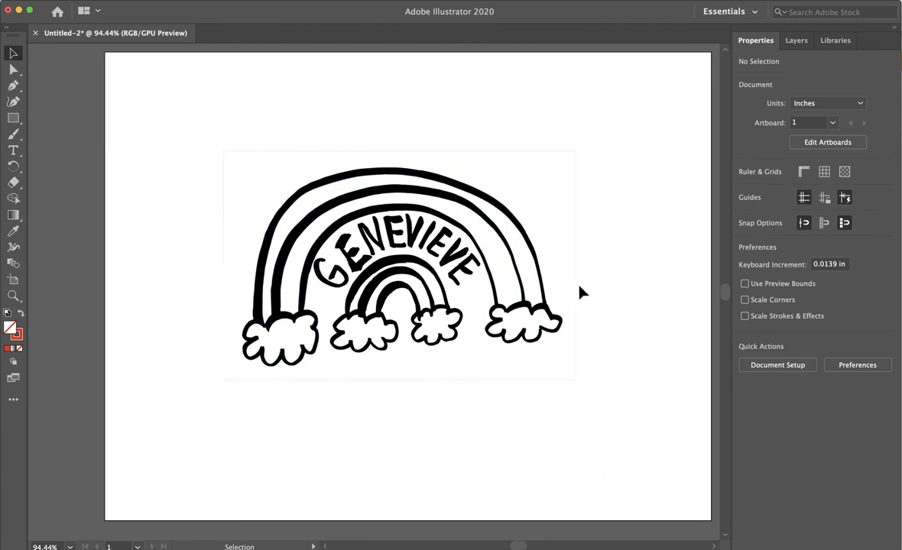
pyautogui.moveTo(571, 386)
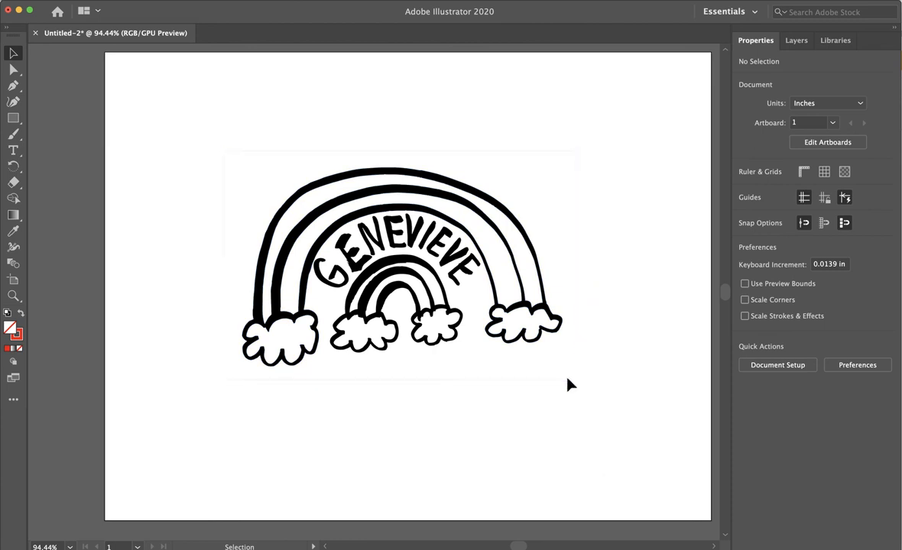
pyautogui.moveTo(520, 165)
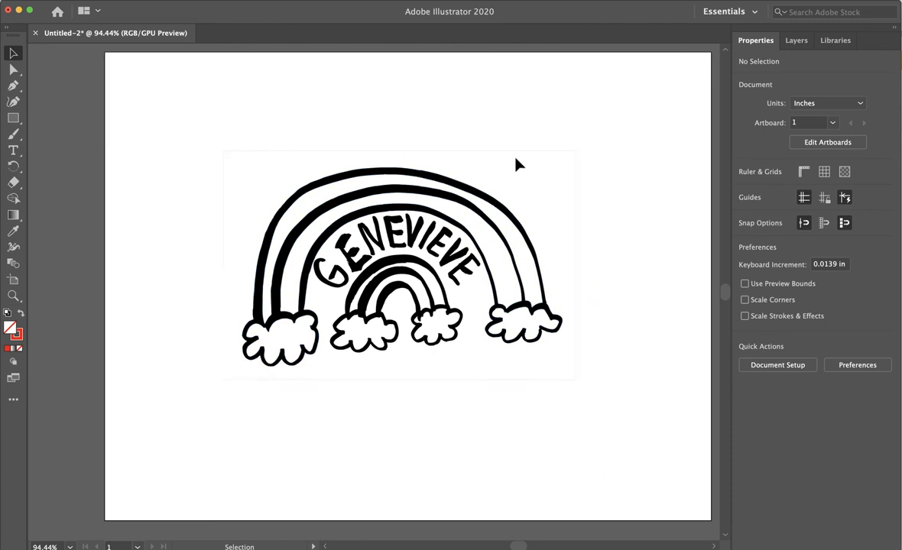
pyautogui.moveTo(275, 196)
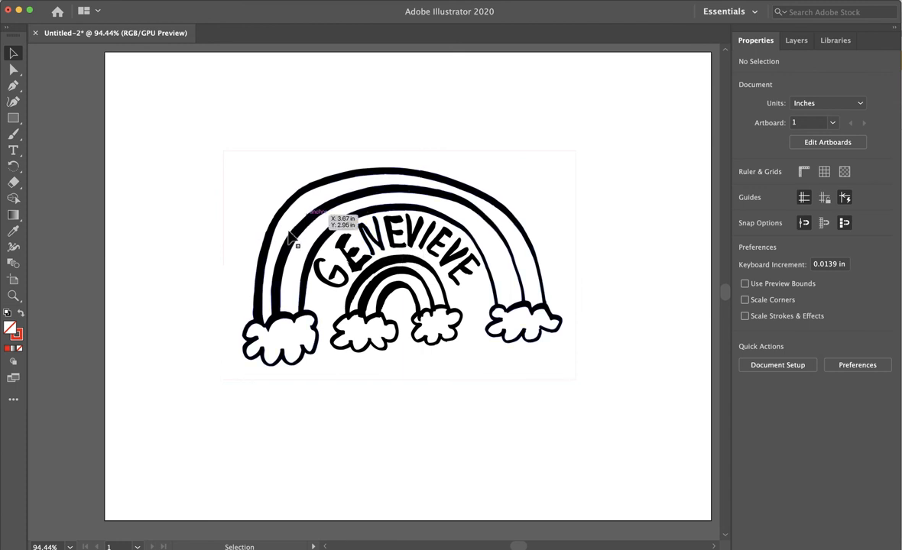
pyautogui.moveTo(589, 343)
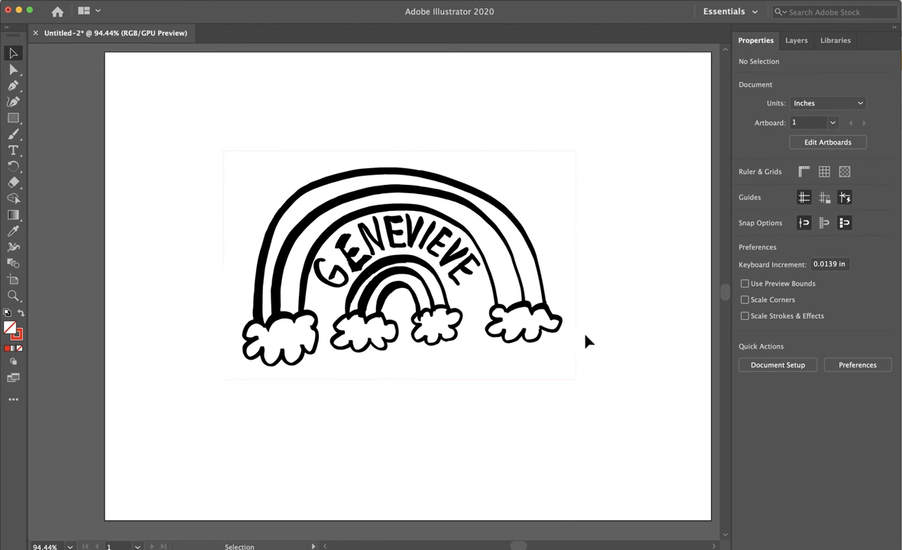
pyautogui.moveTo(447, 358)
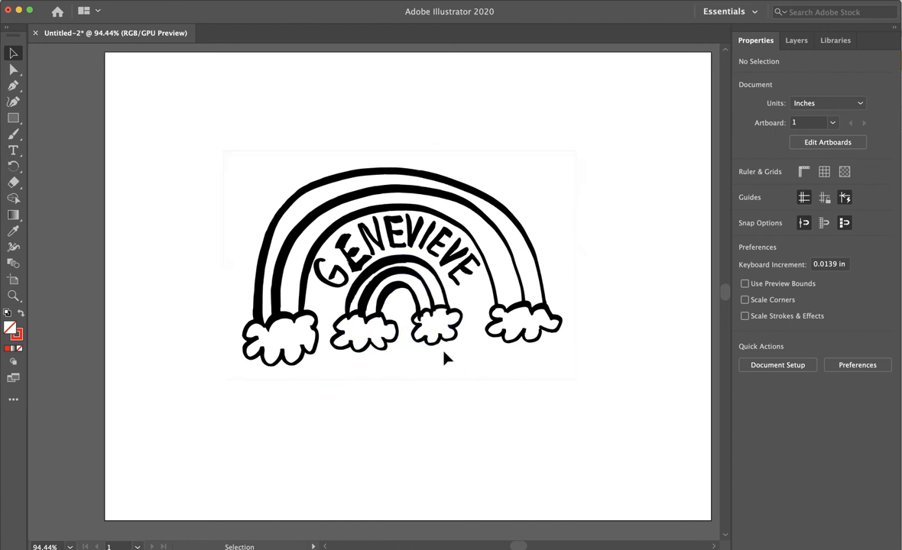